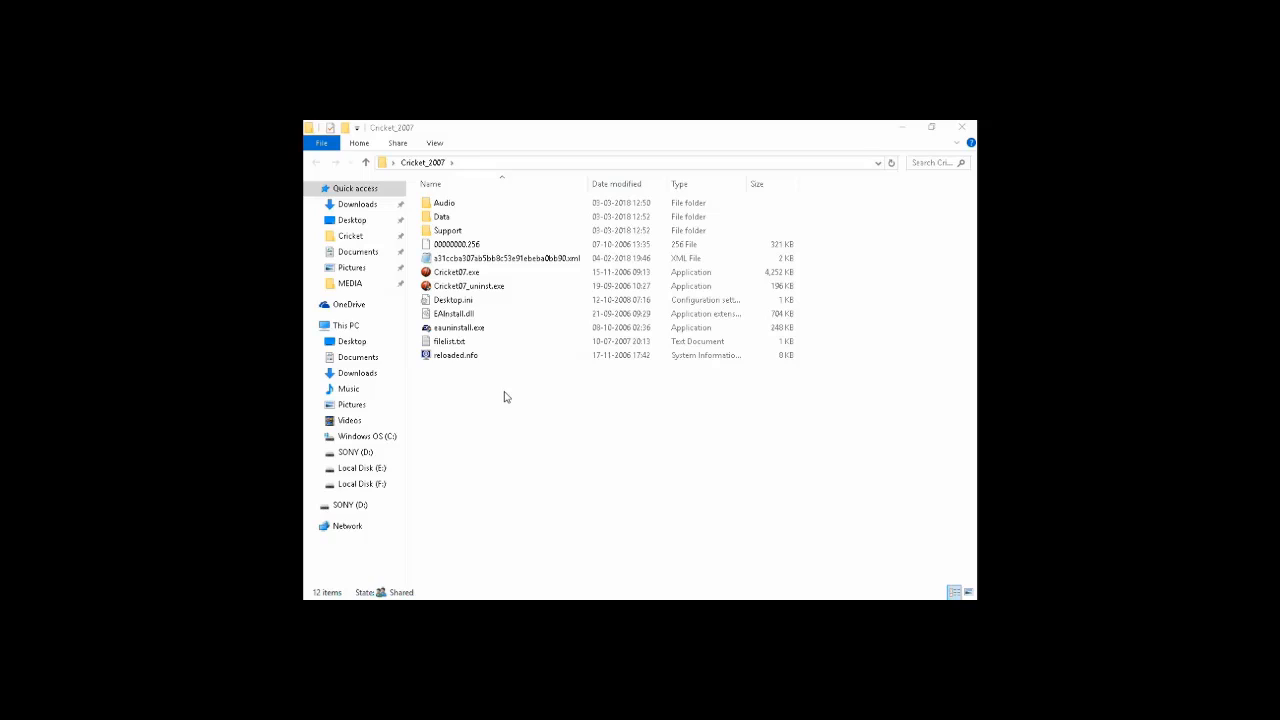
mouse_move(504, 398)
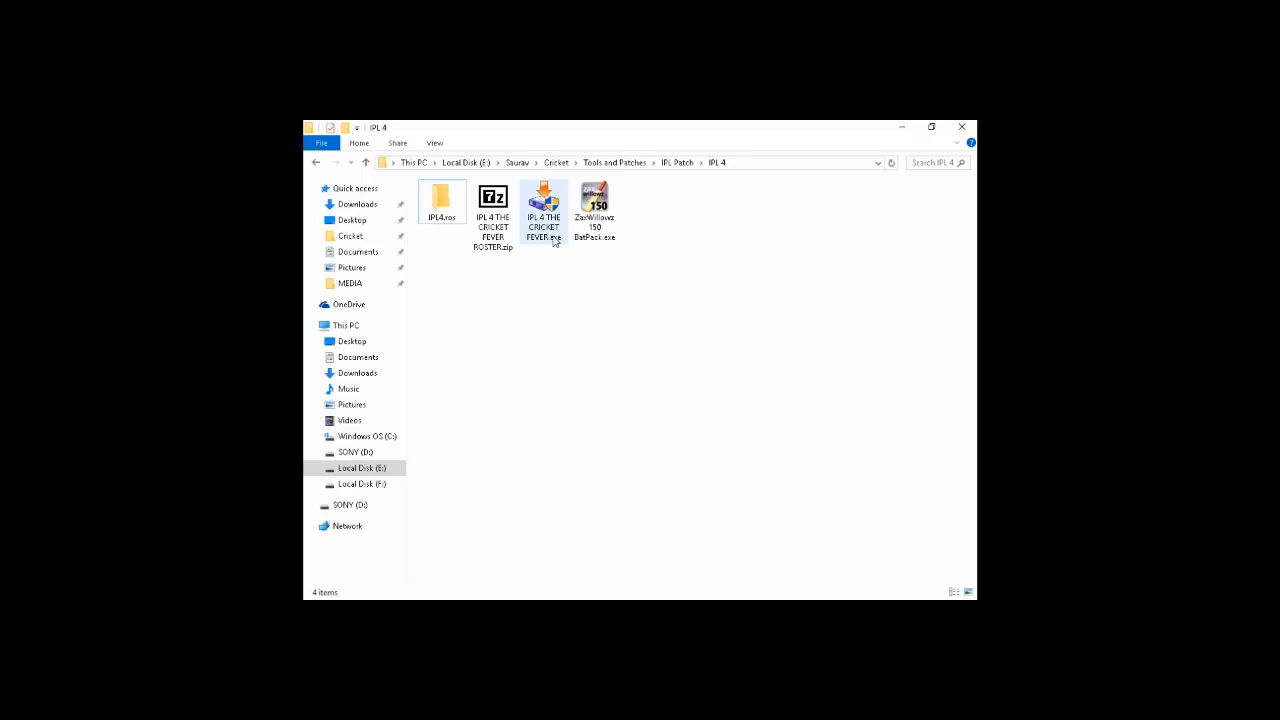
Launch the IPL 4 Cricket Fever installer, pass the welcome and information pages, and accept the license.
left_click(544, 204)
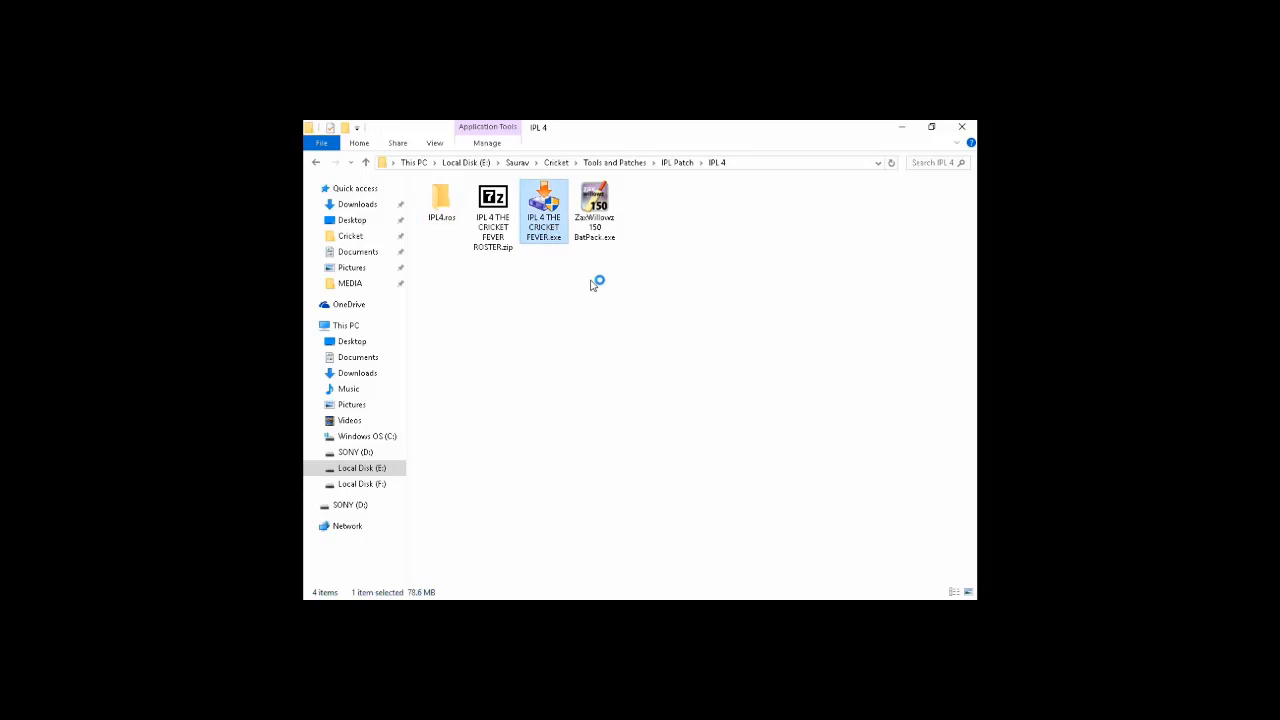
mouse_move(628, 322)
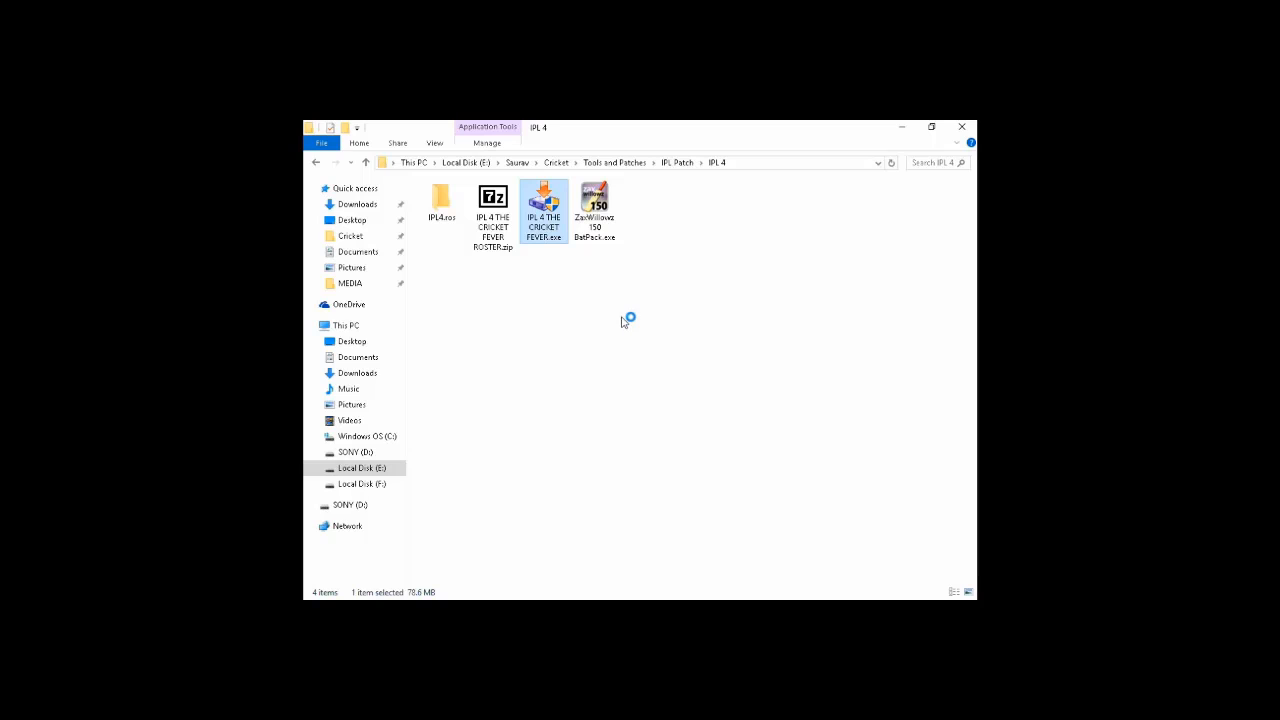
mouse_move(614, 316)
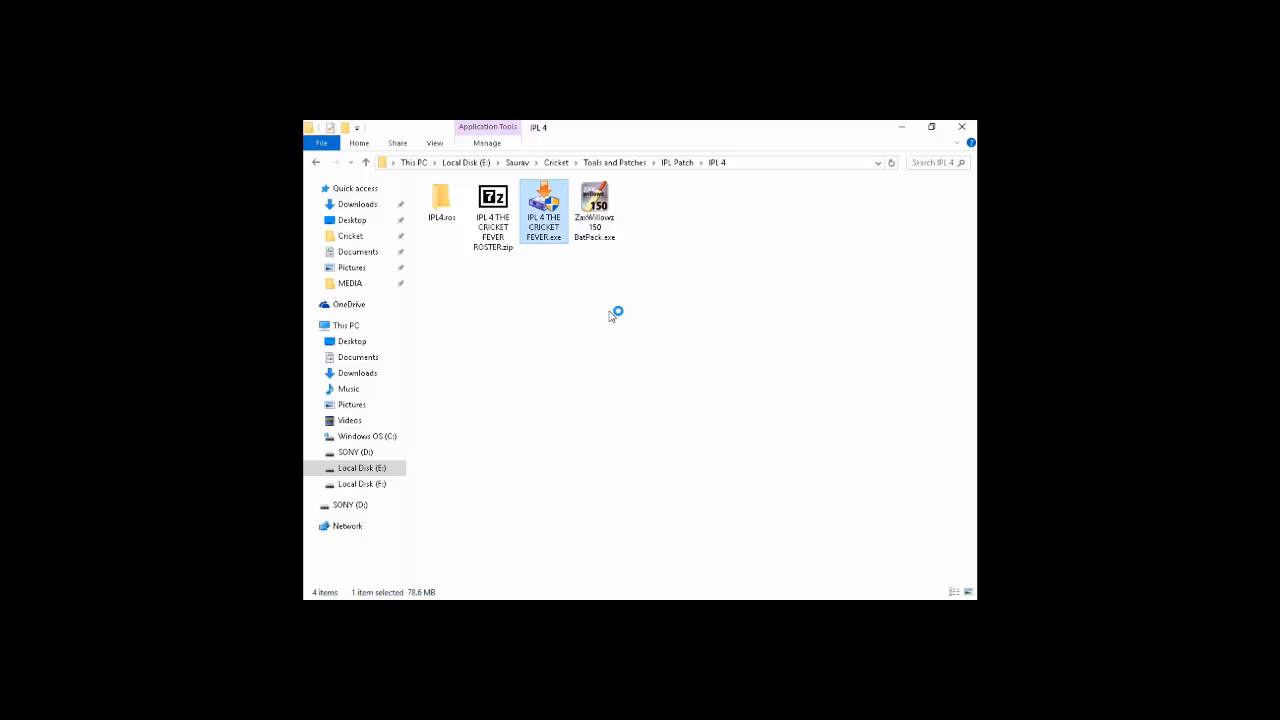
double_click(544, 198)
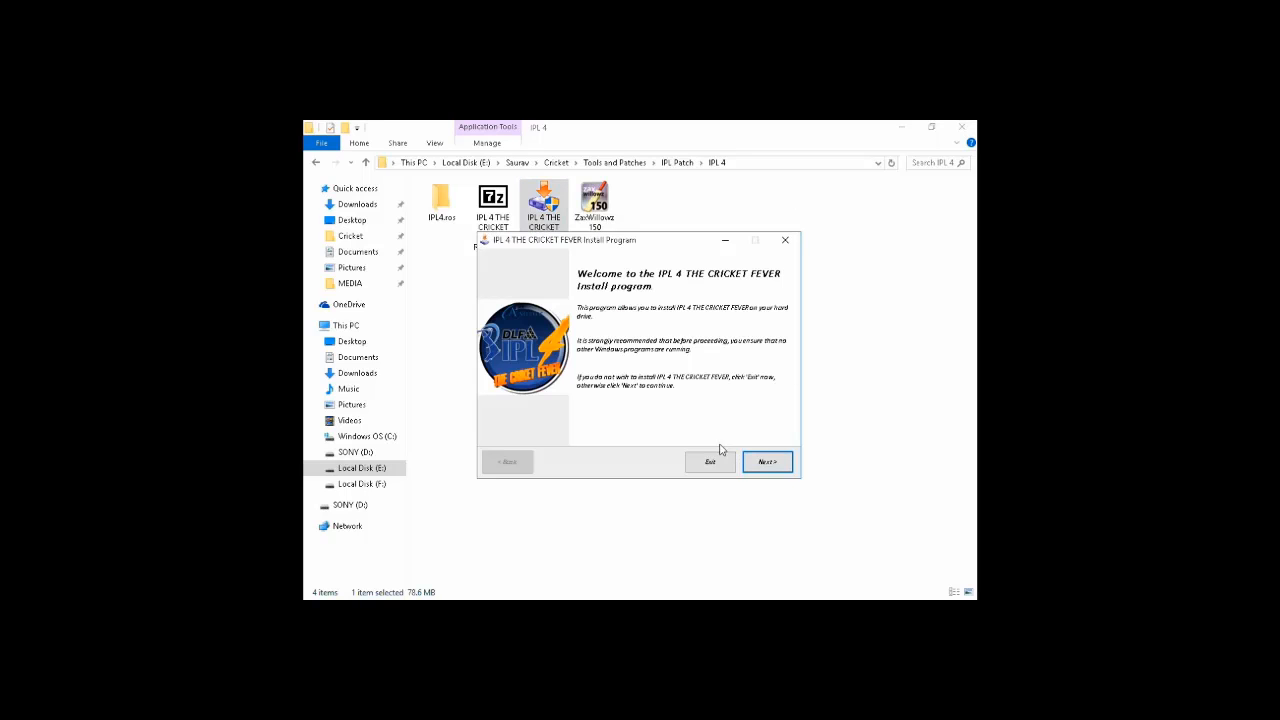
left_click(768, 460)
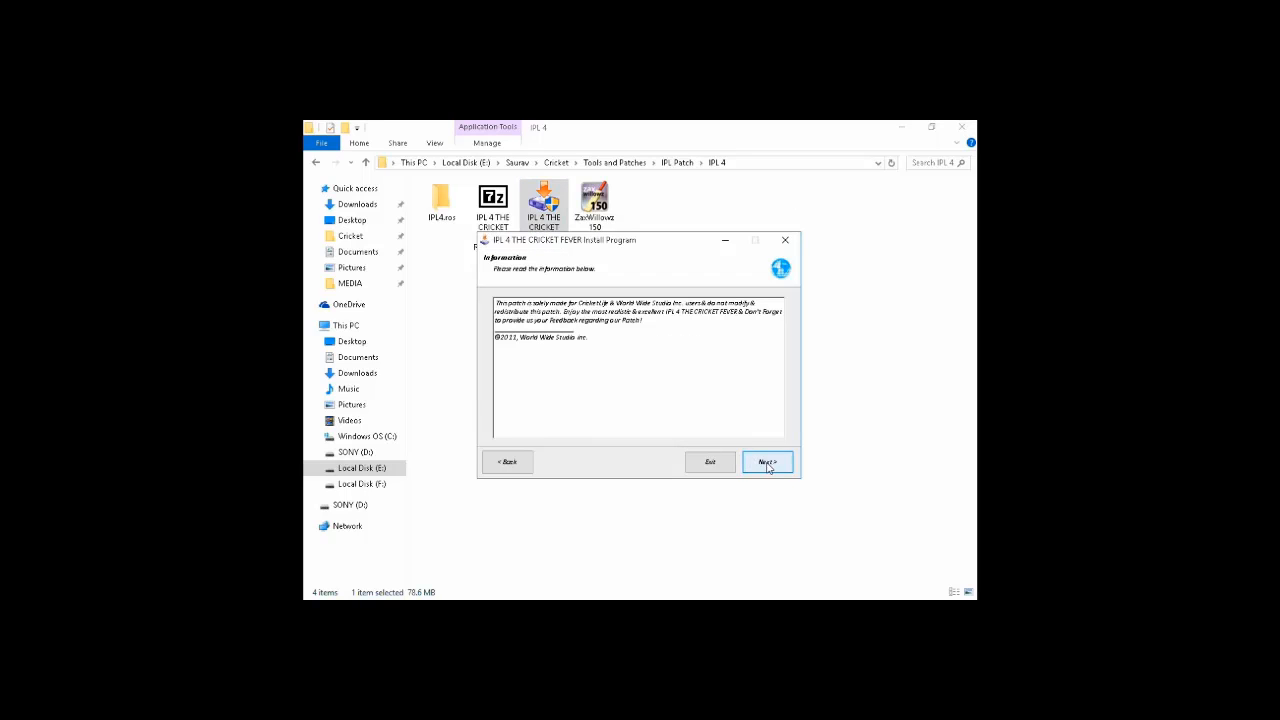
left_click(768, 460)
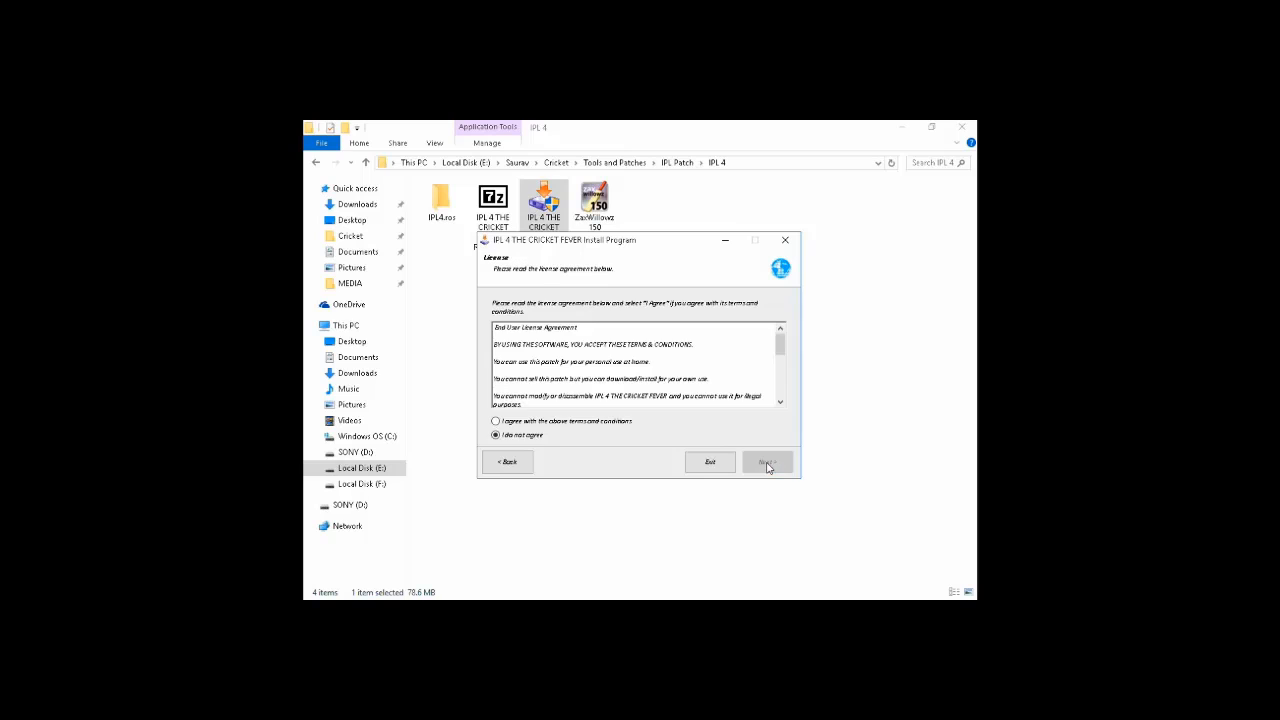
left_click(496, 420)
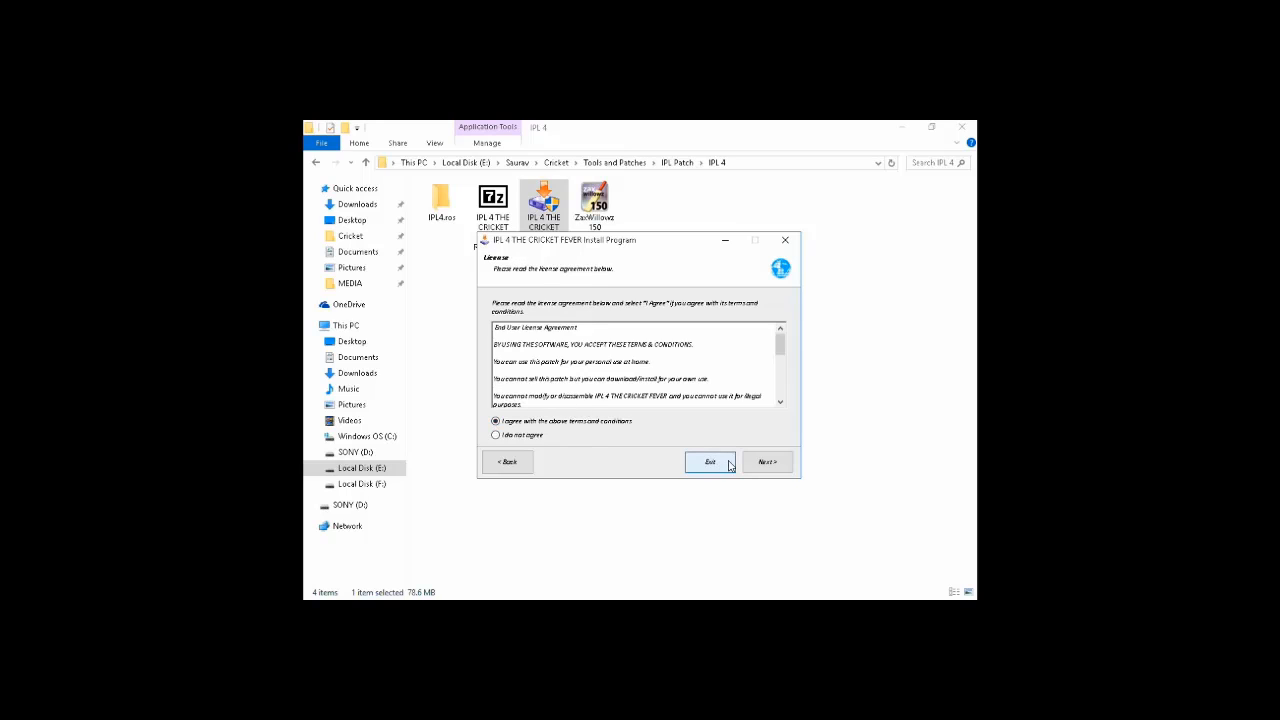
left_click(768, 460)
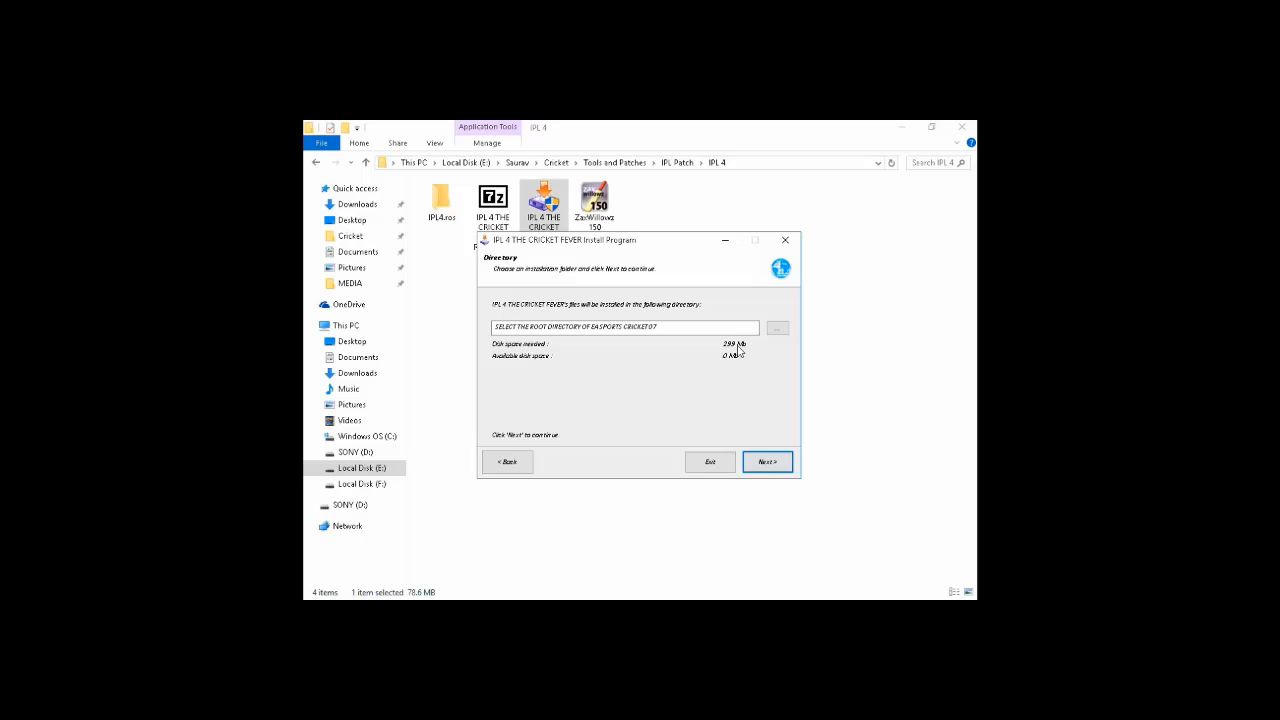
Browse to and set the Desktop Cricket_2007 folder as the install directory.
left_click(776, 328)
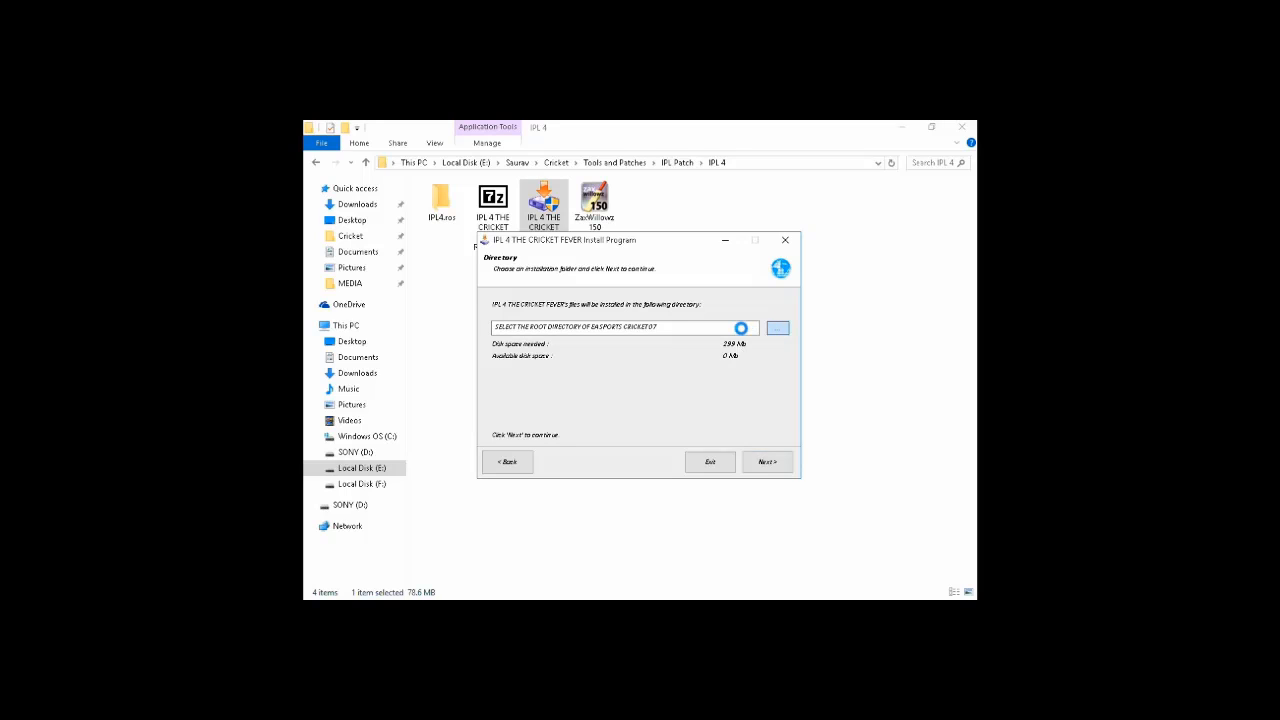
left_click(778, 328)
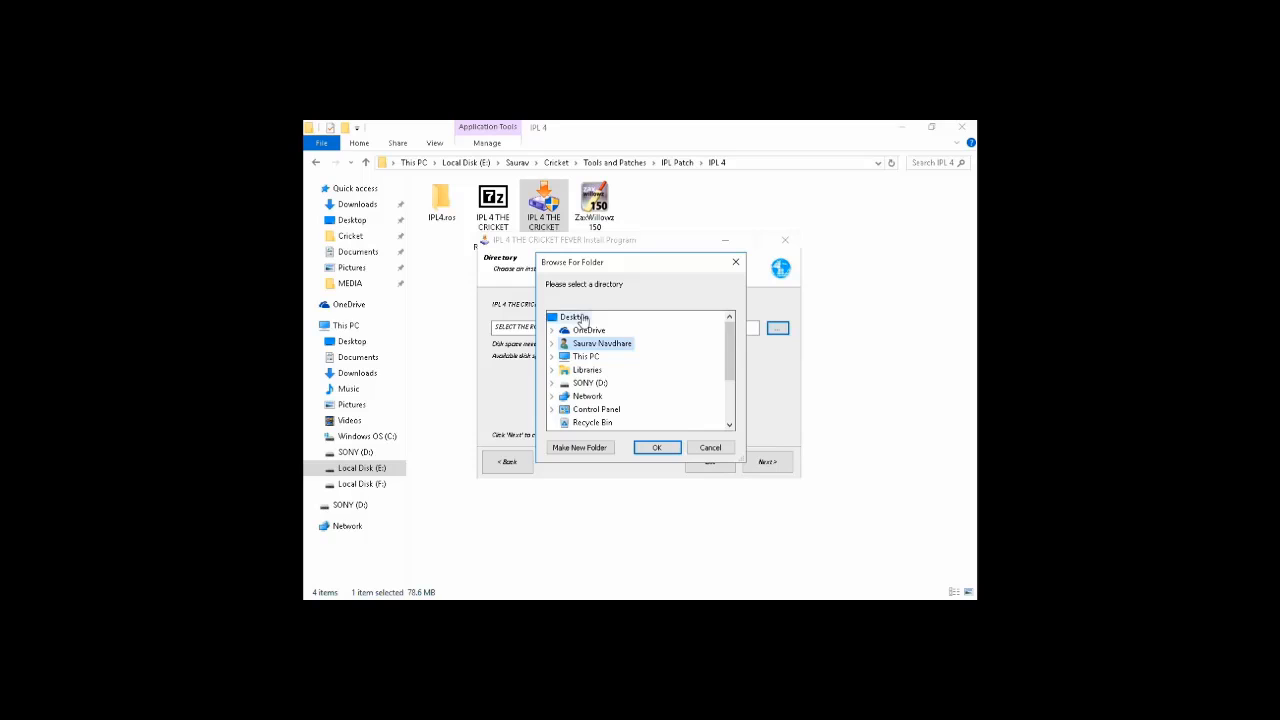
scroll("down", 3)
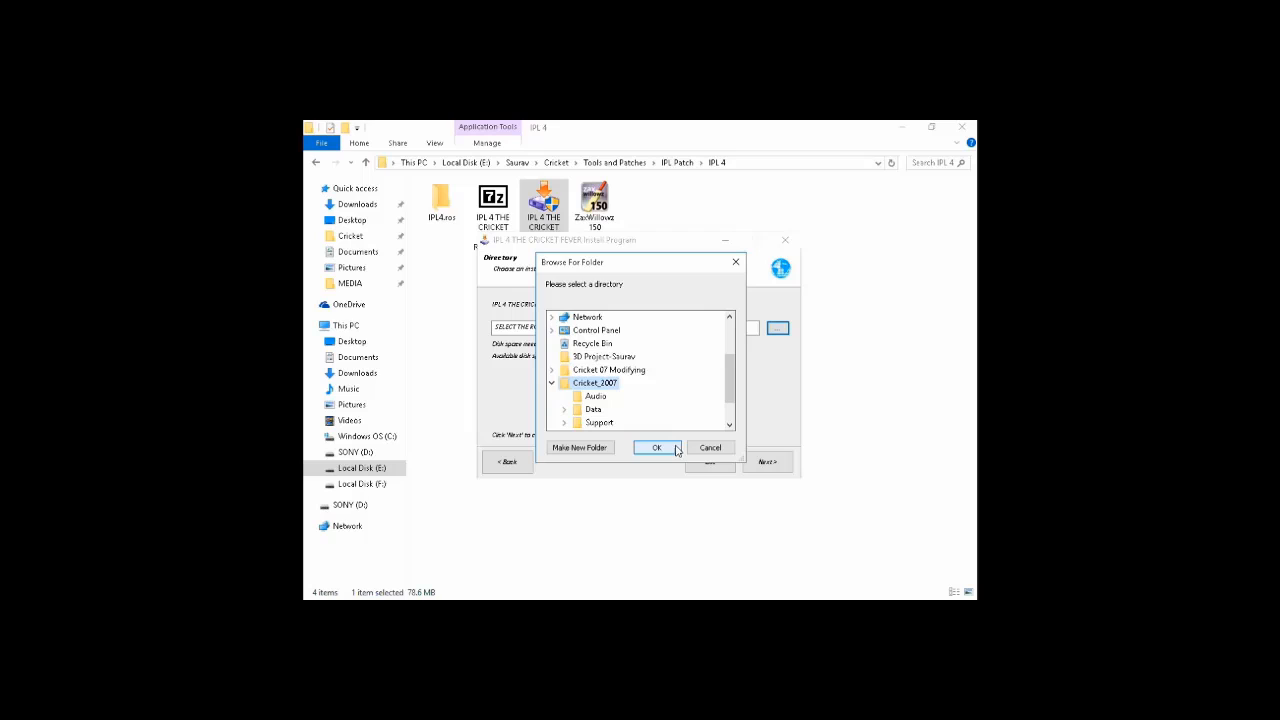
left_click(656, 448)
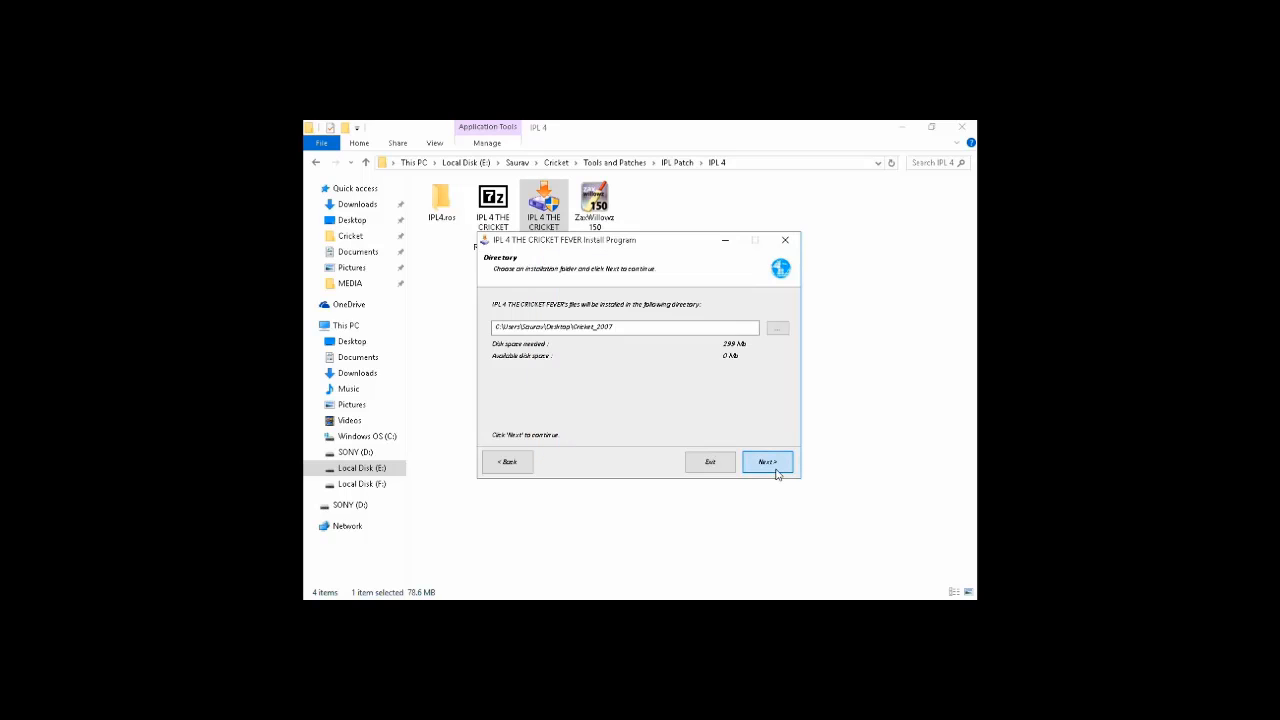
Install the IPL 4 patch into Cricket_2007 and end the finished installer.
left_click(768, 460)
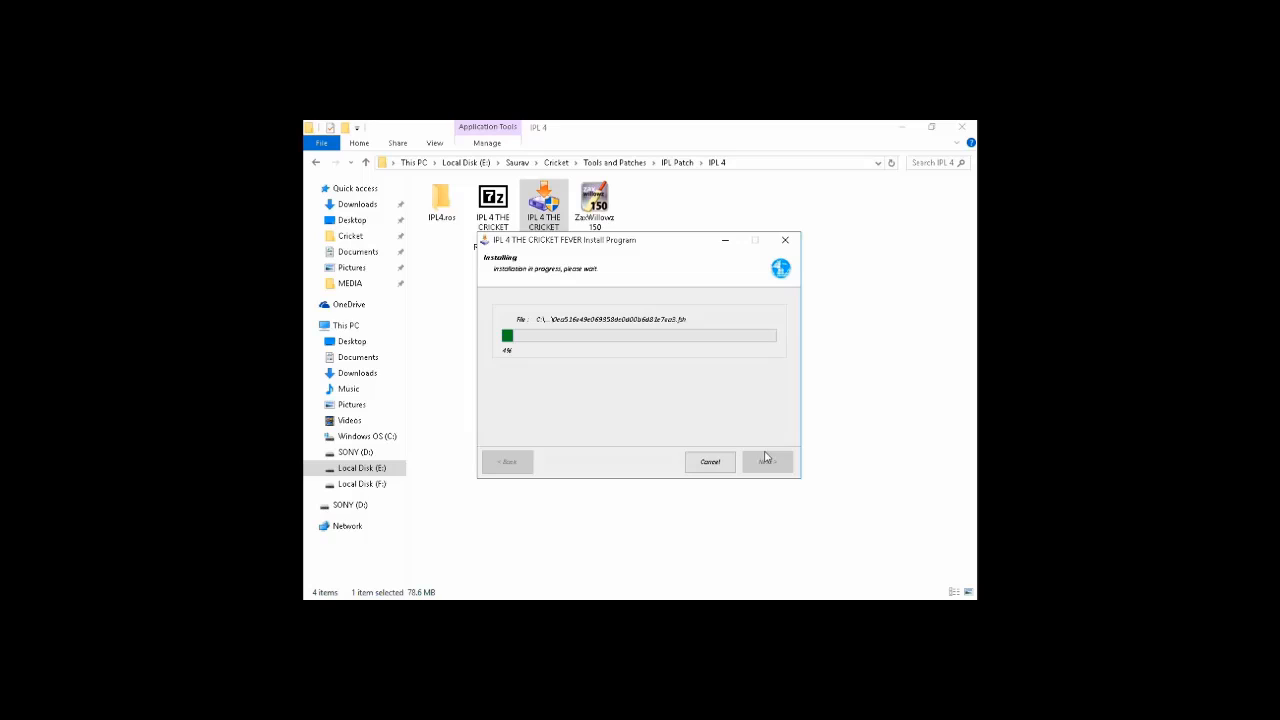
mouse_move(766, 452)
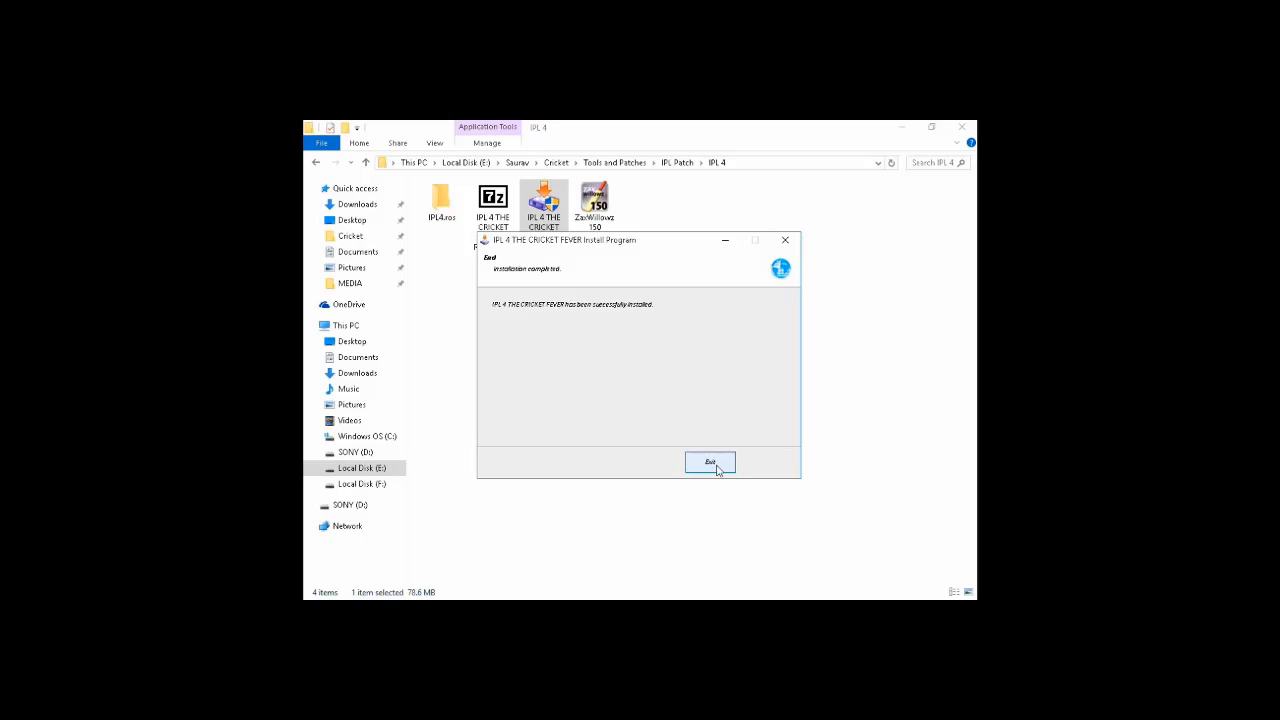
left_click(710, 462)
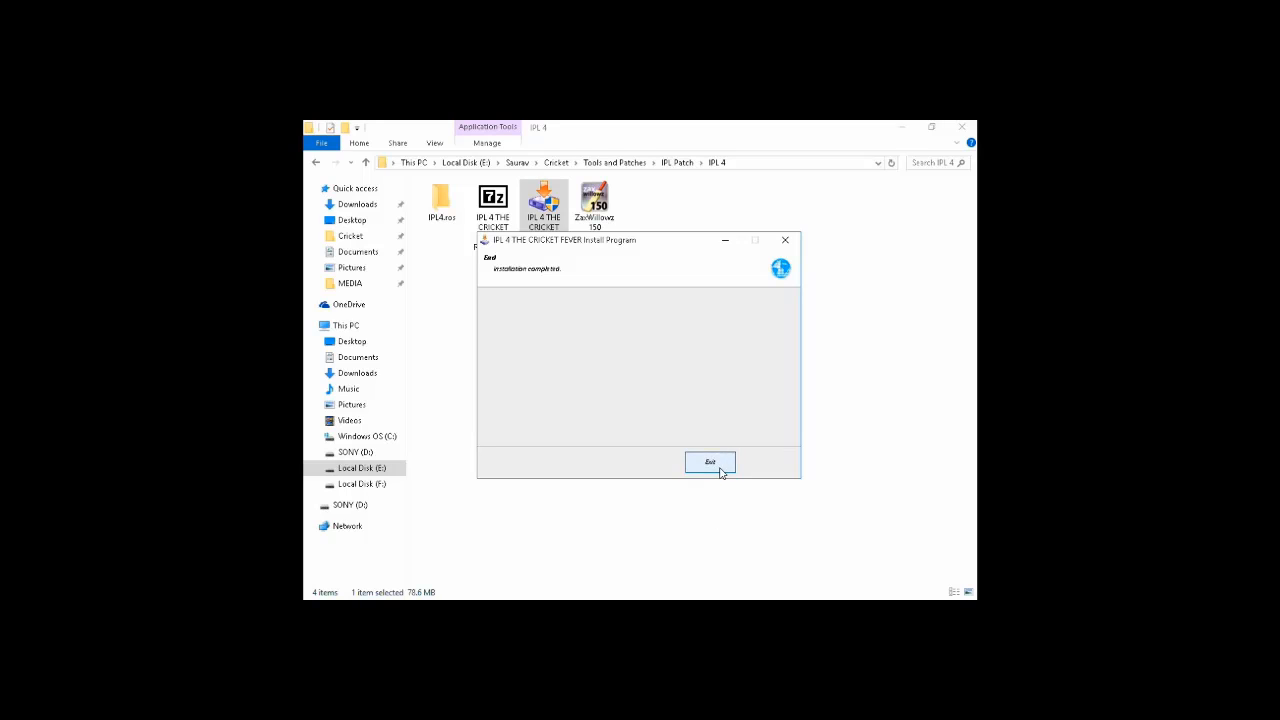
left_click(708, 462)
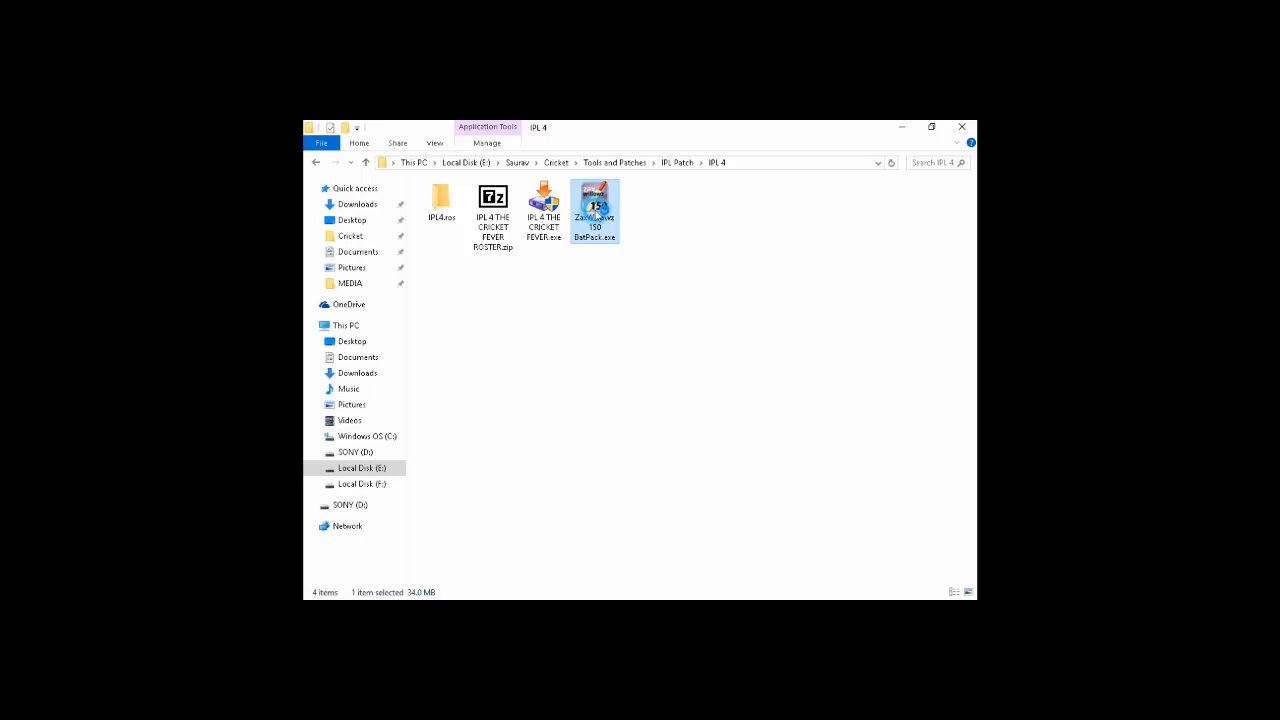
mouse_move(600, 220)
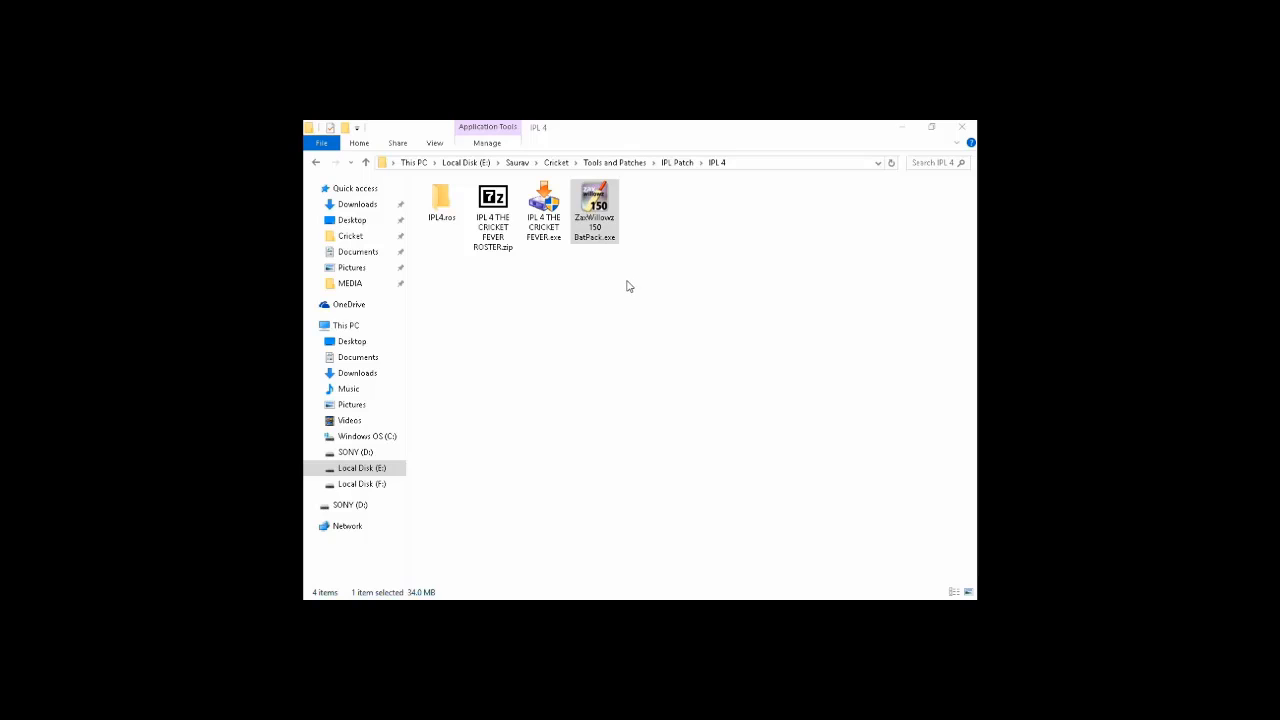
Launch the ZaxWillowz 150 BatPack installer, accept its license, and browse for a destination folder.
double_click(594, 200)
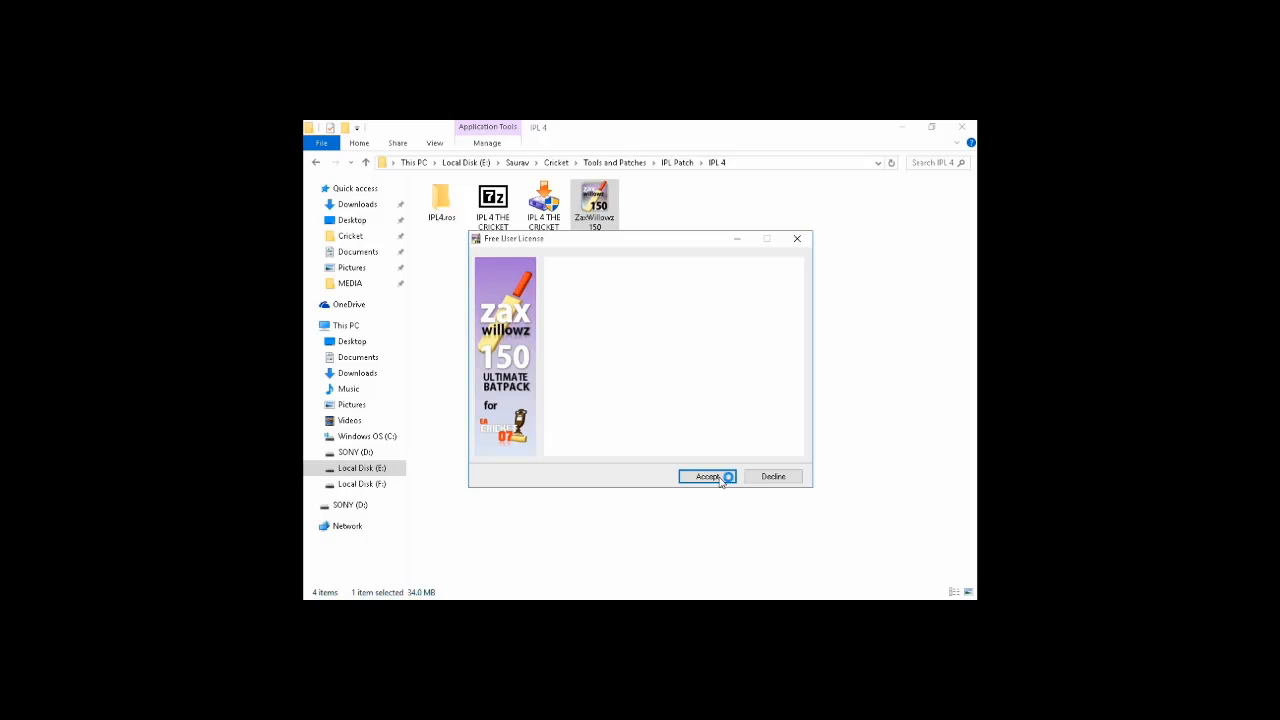
left_click(708, 476)
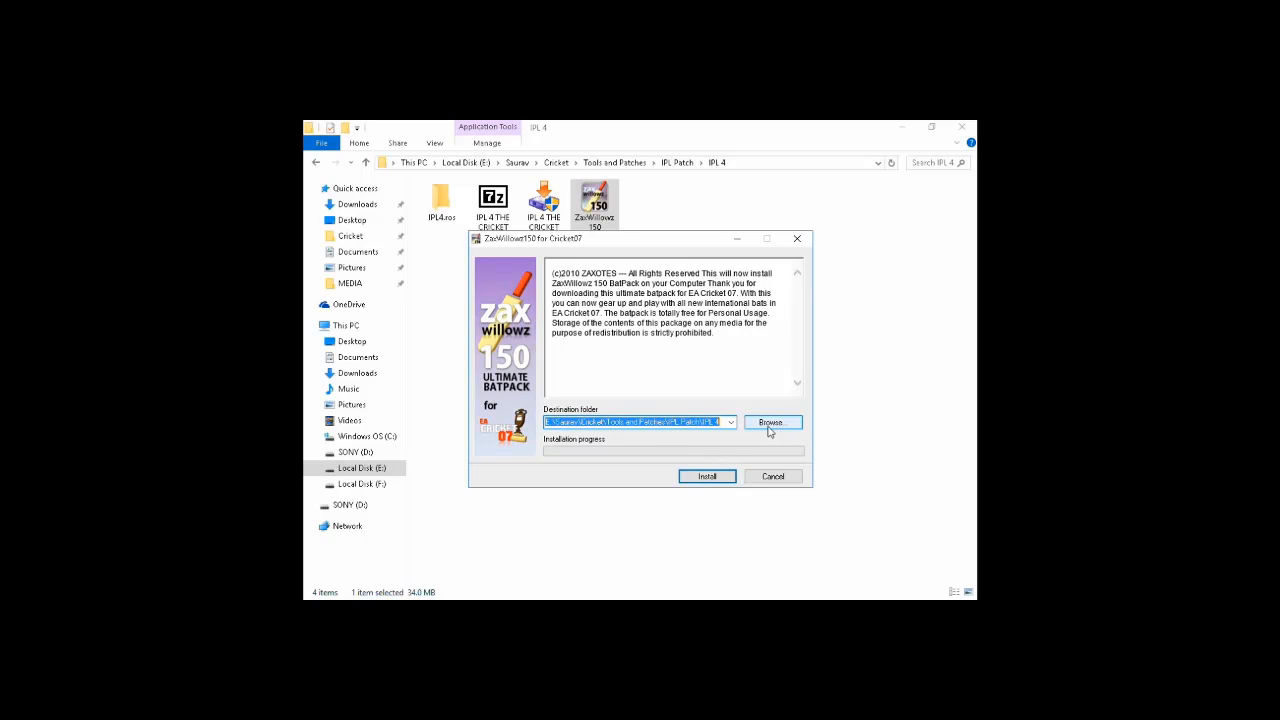
left_click(772, 420)
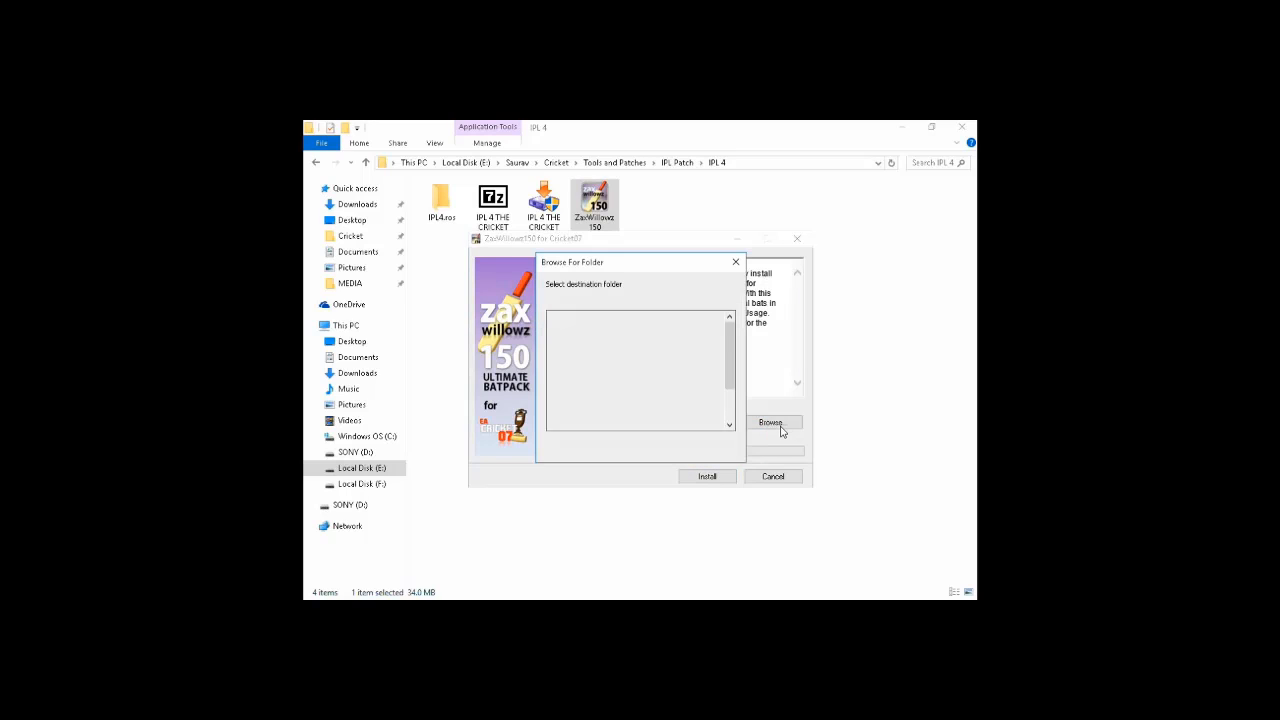
Set Cricket_2007 as the batpack destination and install it.
left_click(770, 420)
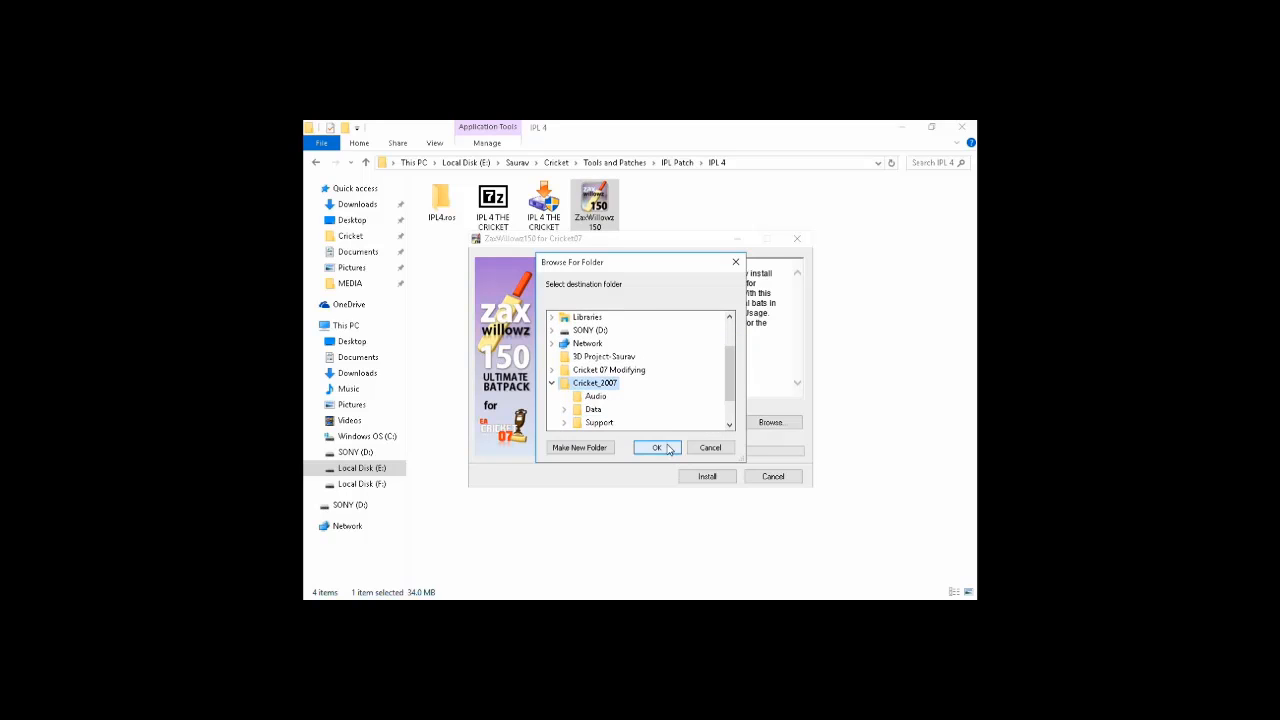
left_click(656, 448)
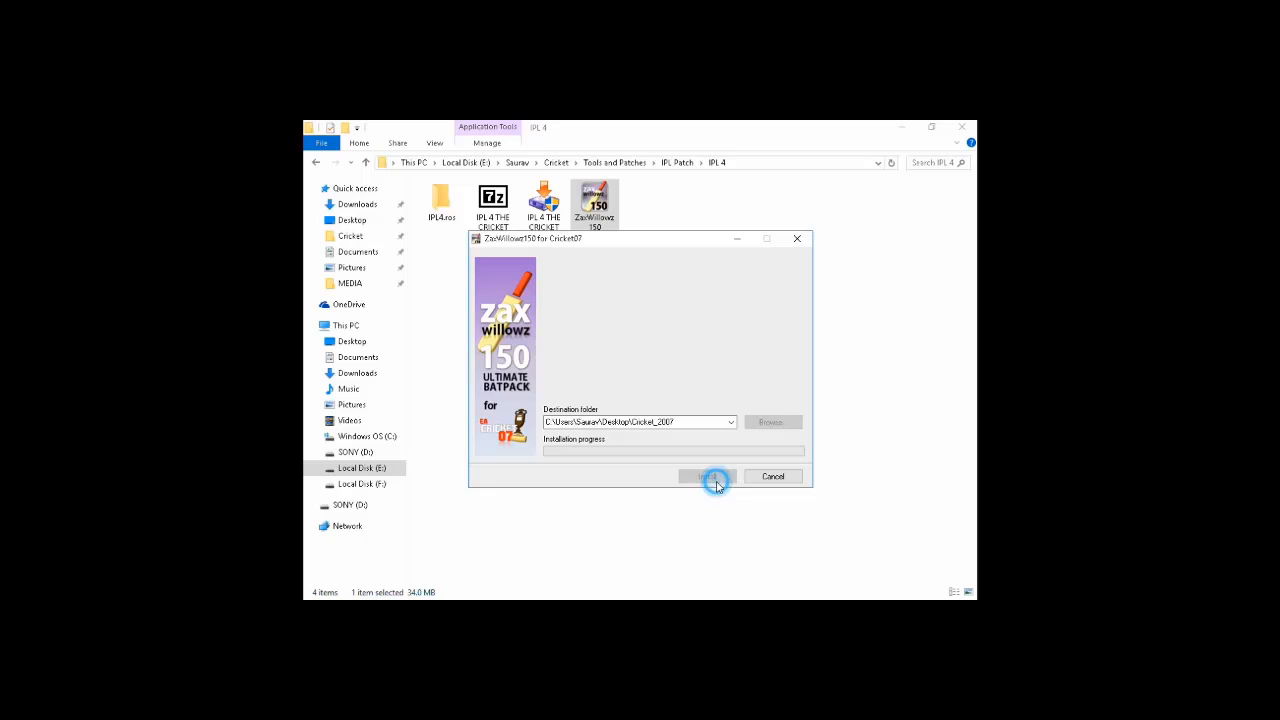
left_click(708, 476)
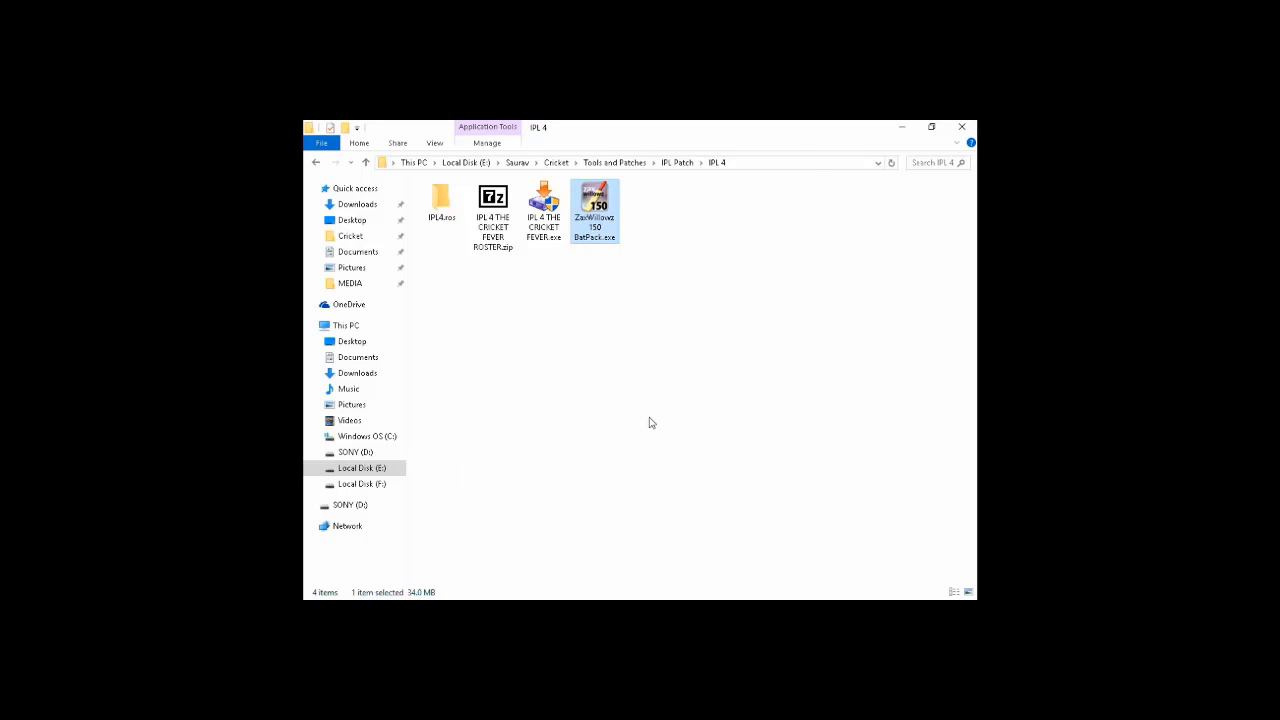
Copy the IPL4.ros folder and go to Documents\EA SPORTS(TM) Cricket 07.
left_click(492, 204)
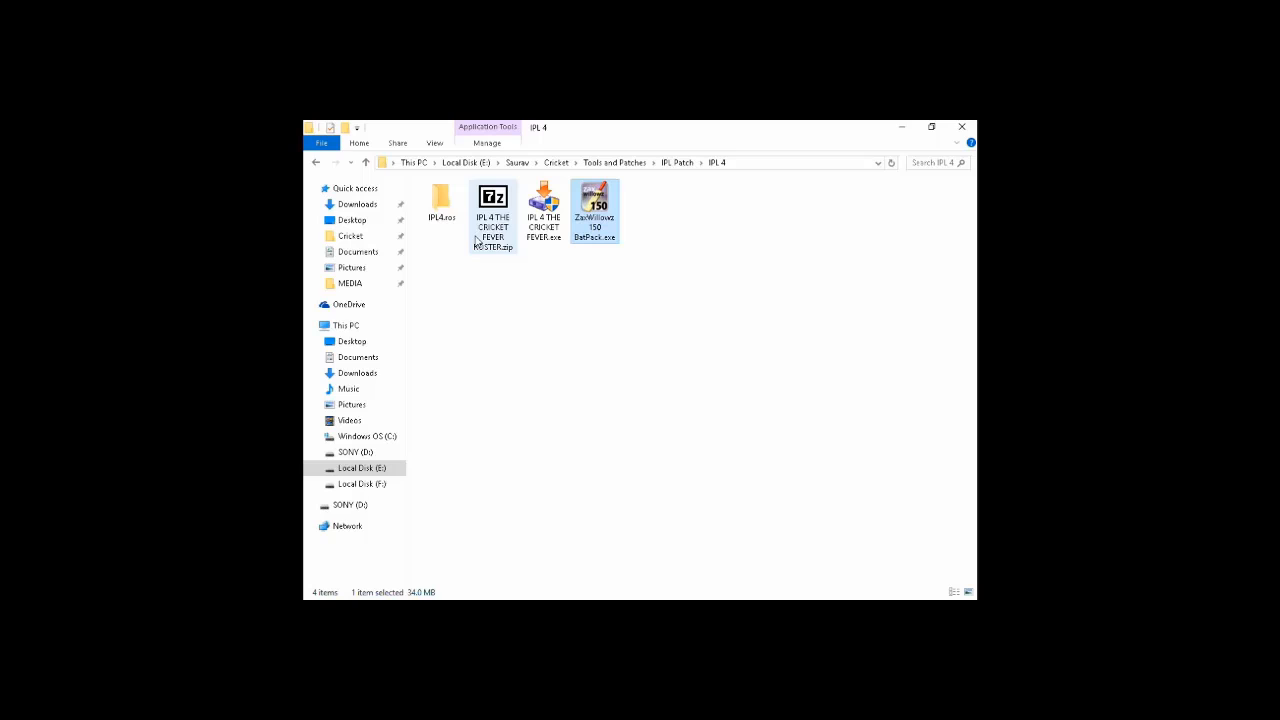
left_click(440, 198)
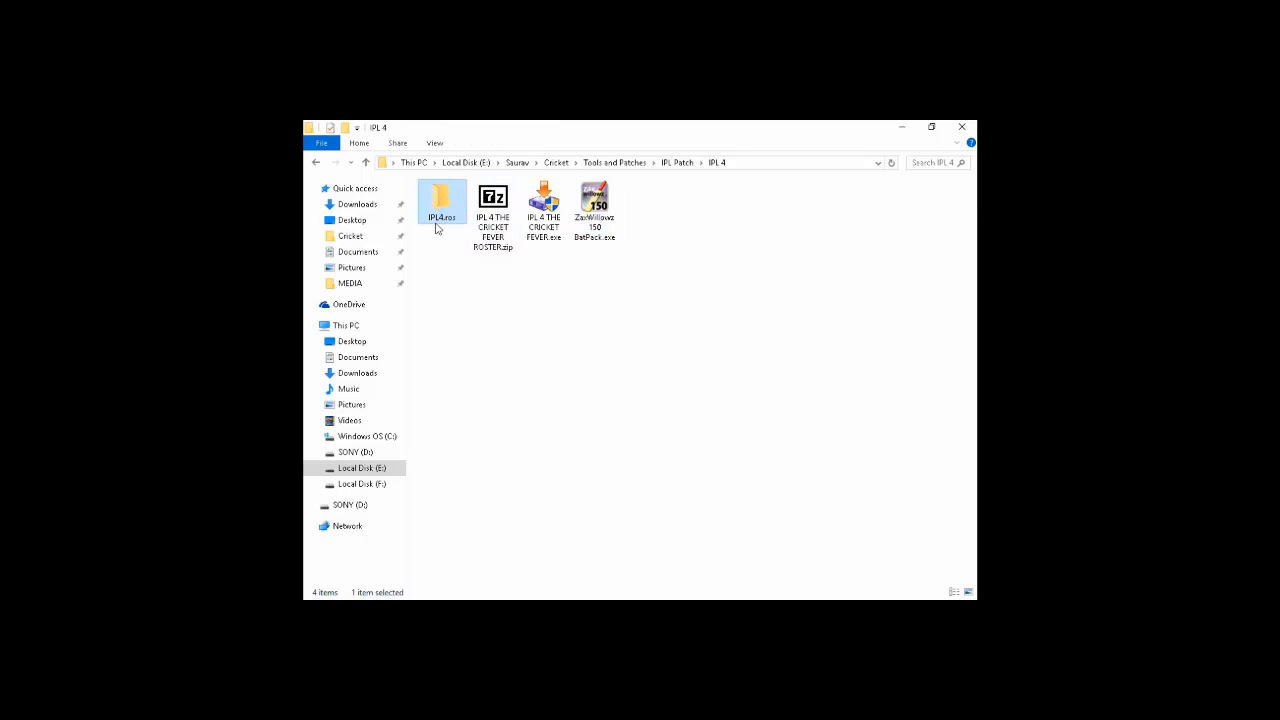
mouse_move(416, 244)
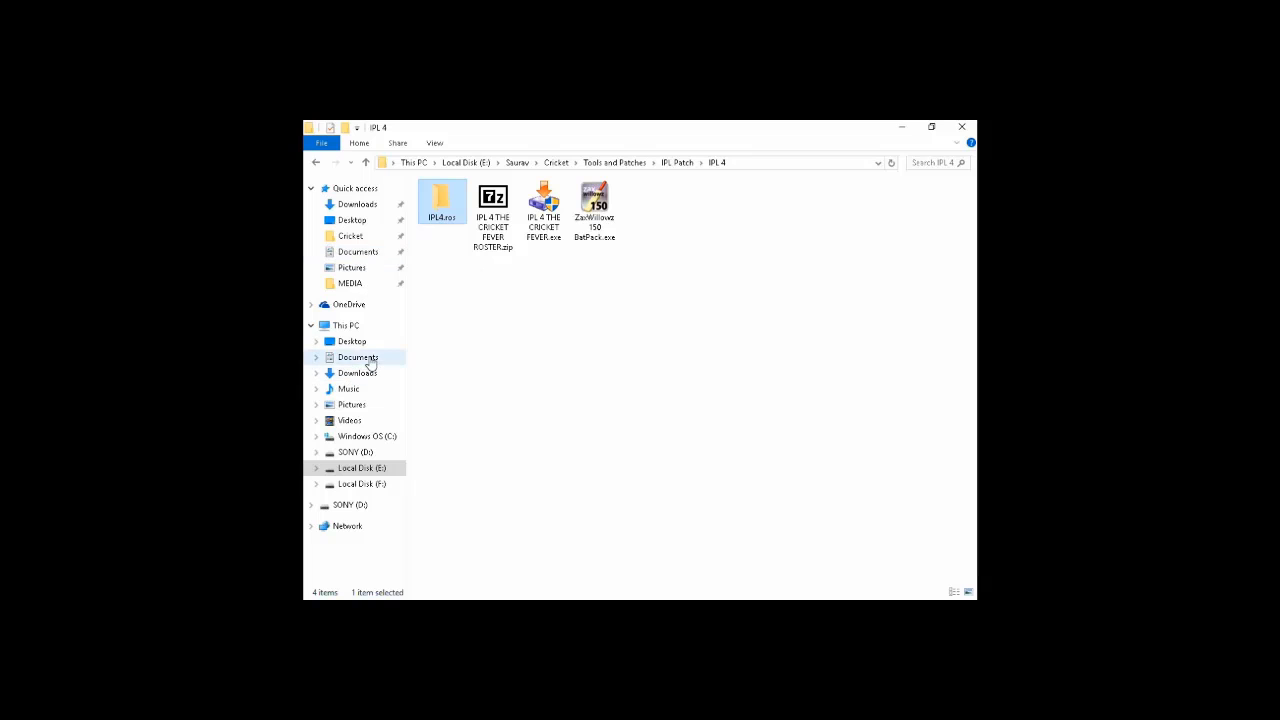
left_click(356, 356)
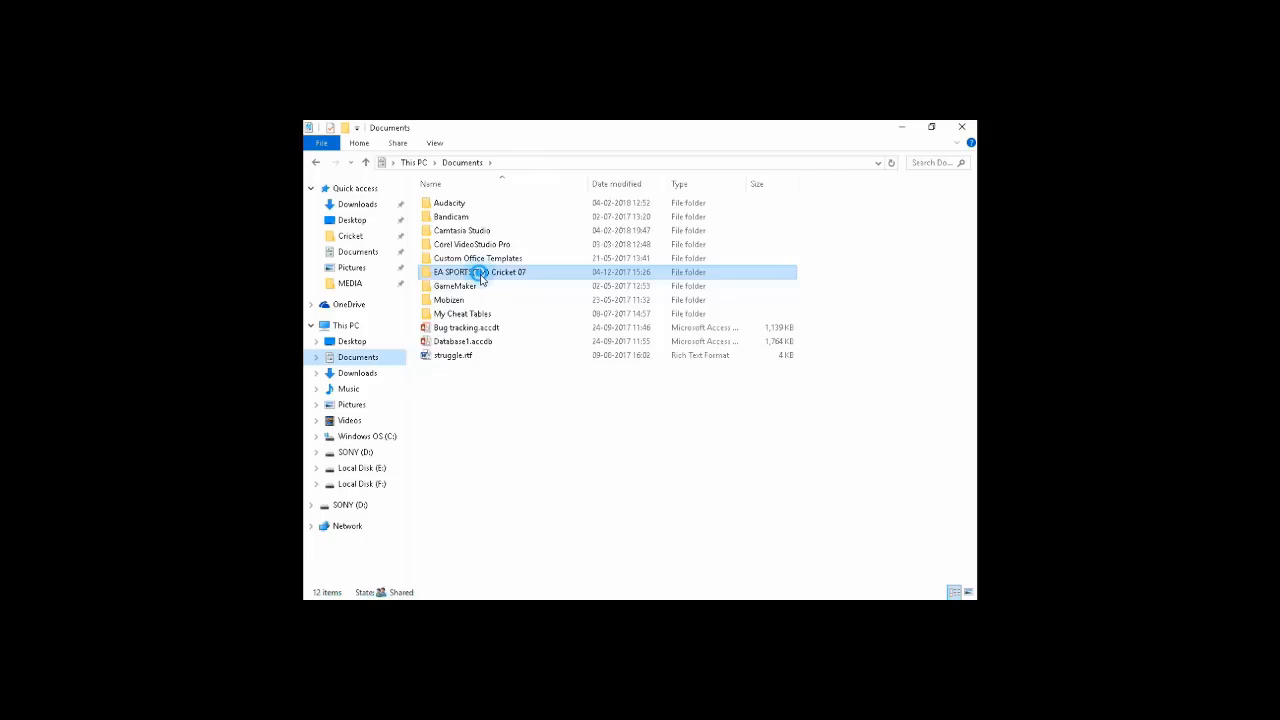
double_click(480, 272)
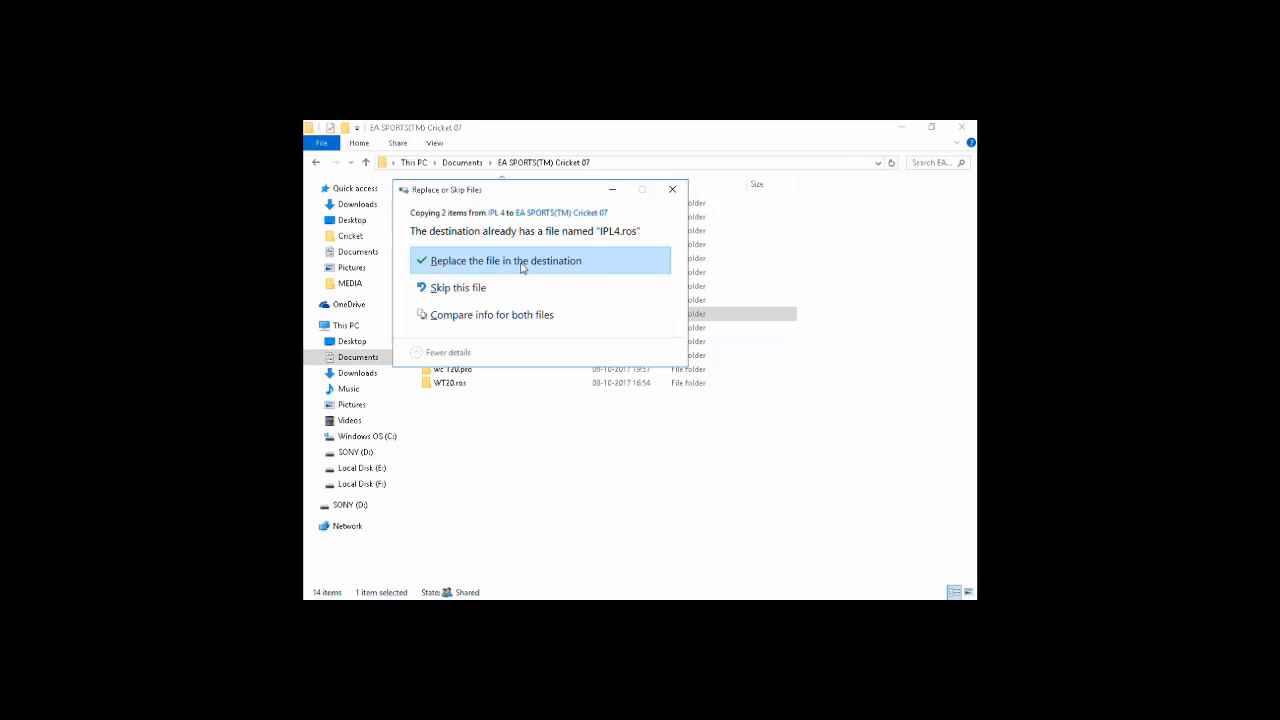
Paste IPL4.ros replacing the existing copy, then close File Explorer.
left_click(504, 260)
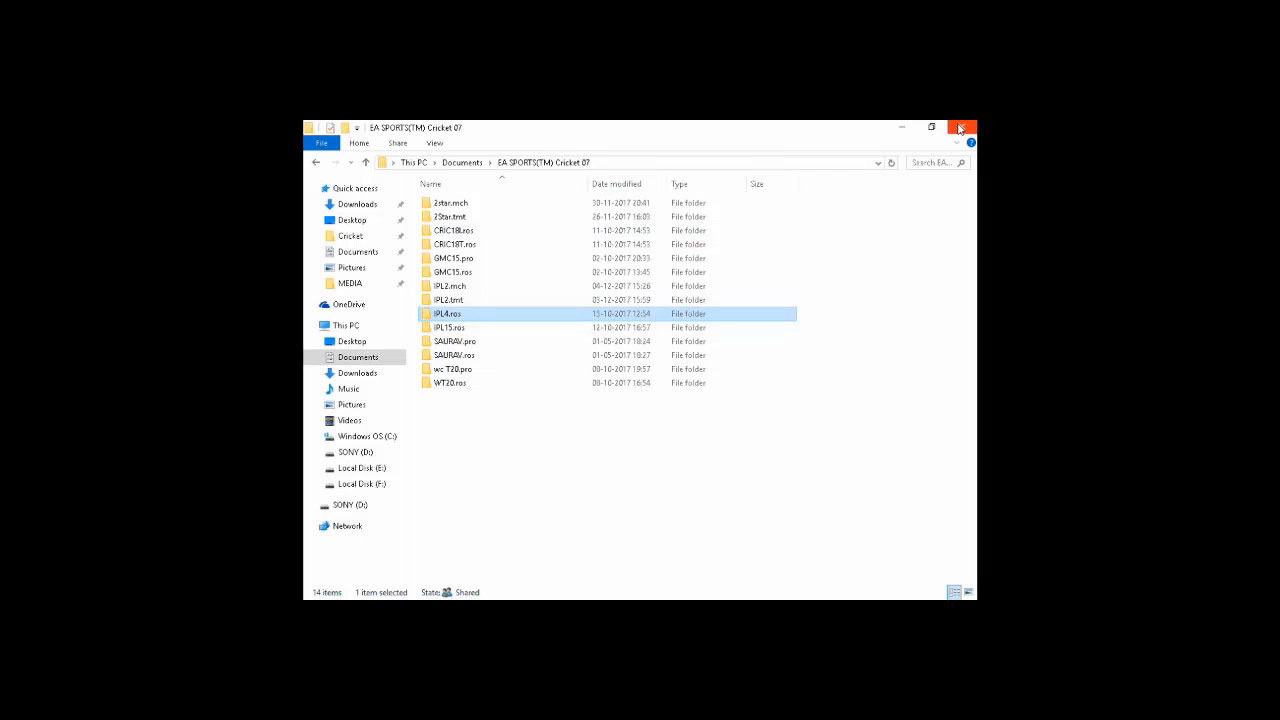
left_click(962, 128)
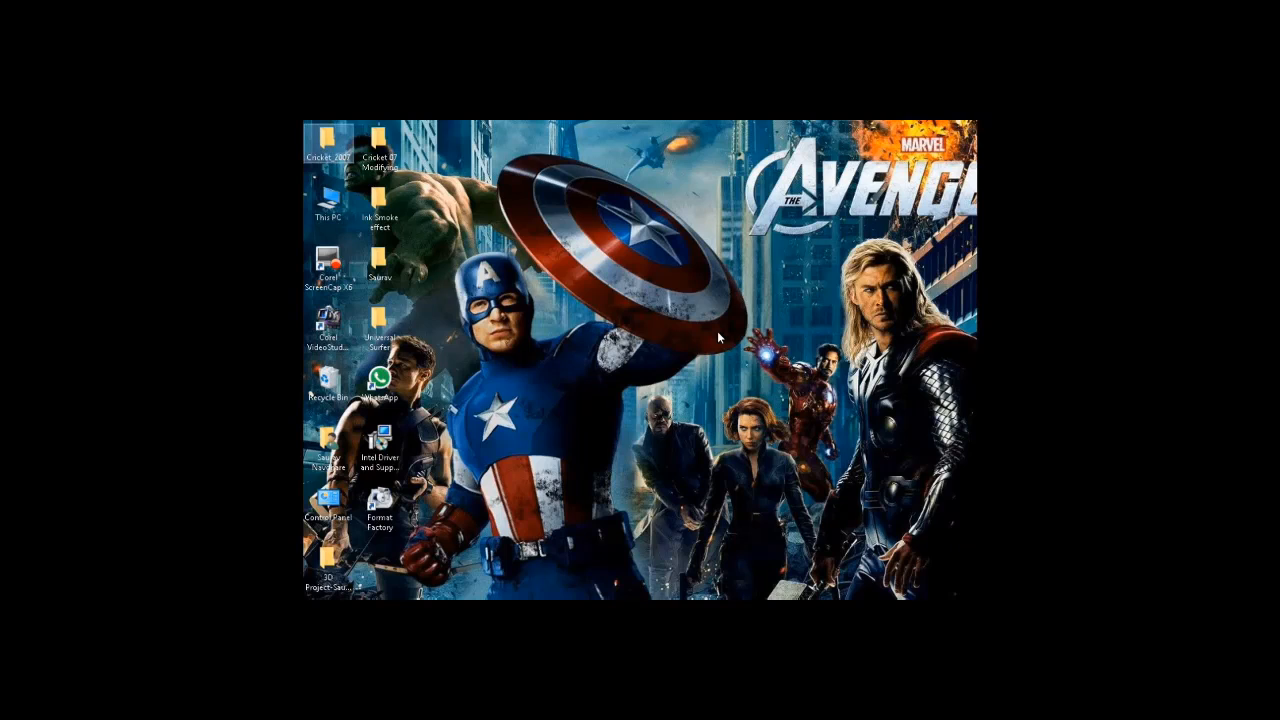